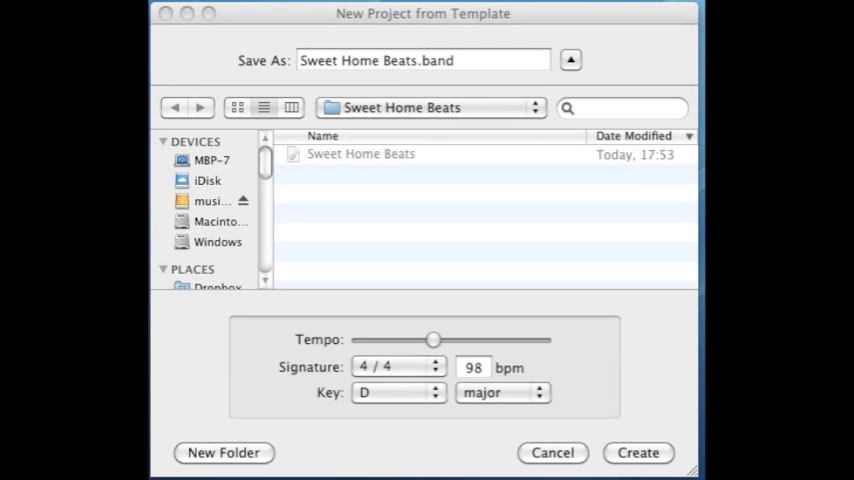
Cancel the new Sweet Home Beats project and return to the project chooser.
click(552, 452)
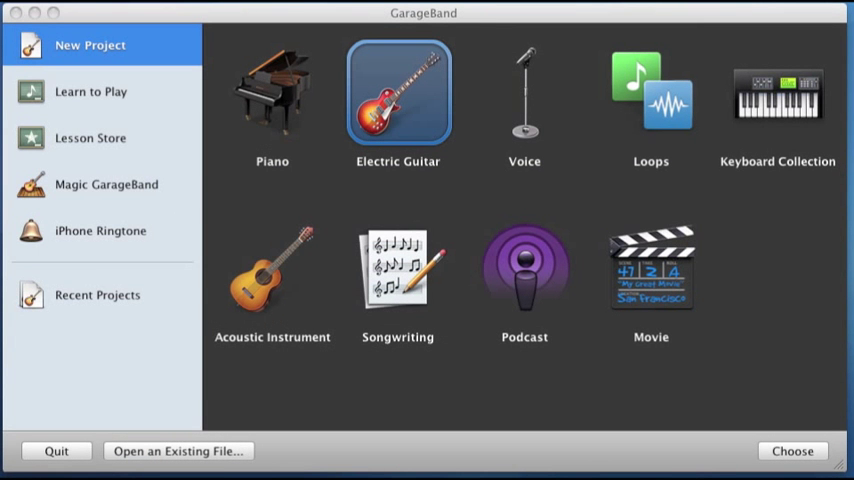
click(791, 451)
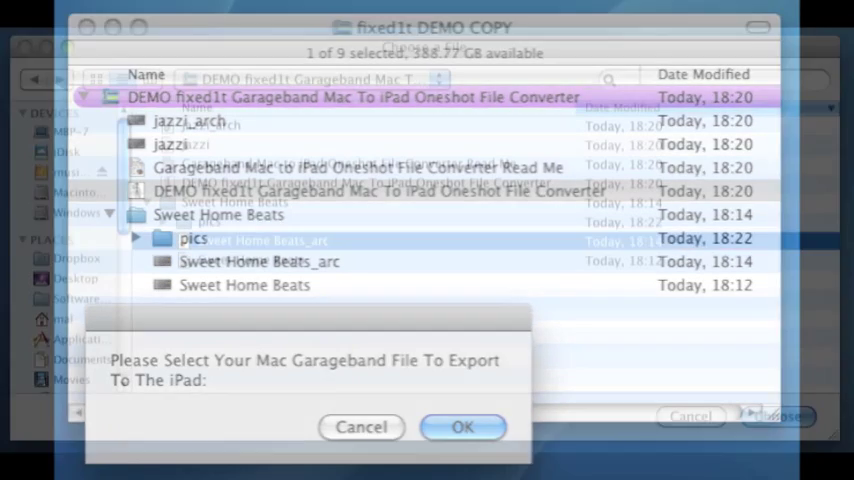
Choose Sweet Home Beats_arc as the Mac song to convert for iPad.
click(462, 427)
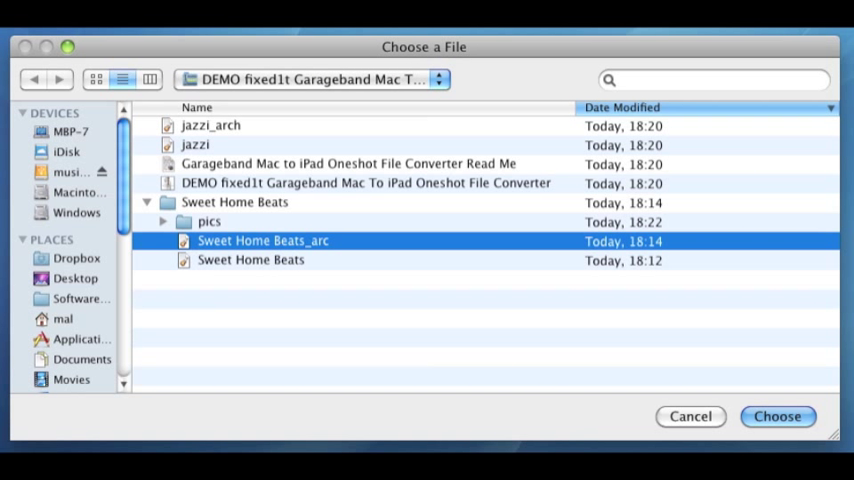
click(777, 416)
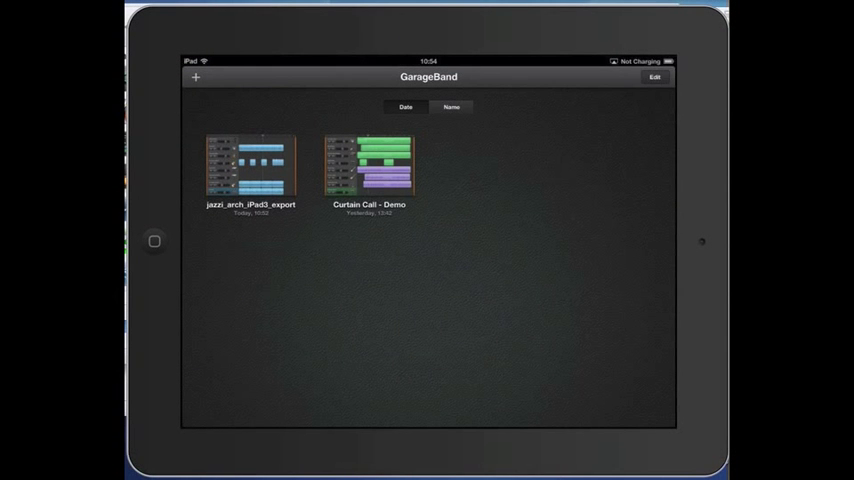
Add a song to My Songs using Copy from iTunes.
click(195, 77)
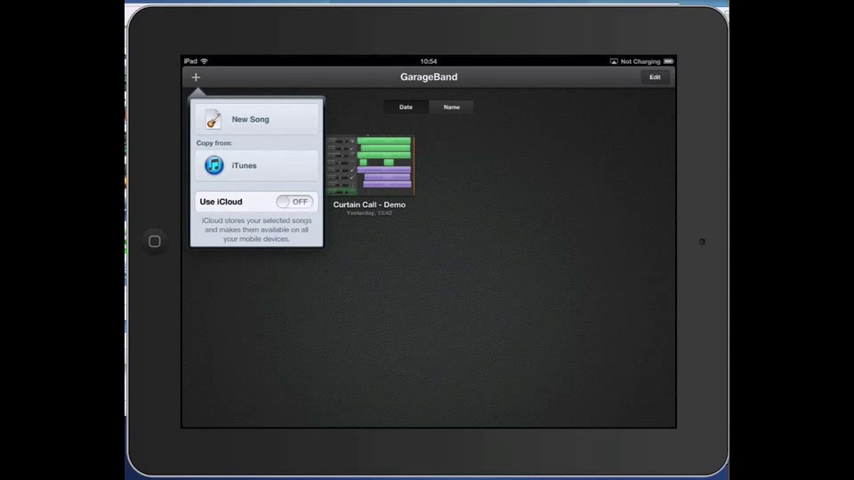
click(245, 165)
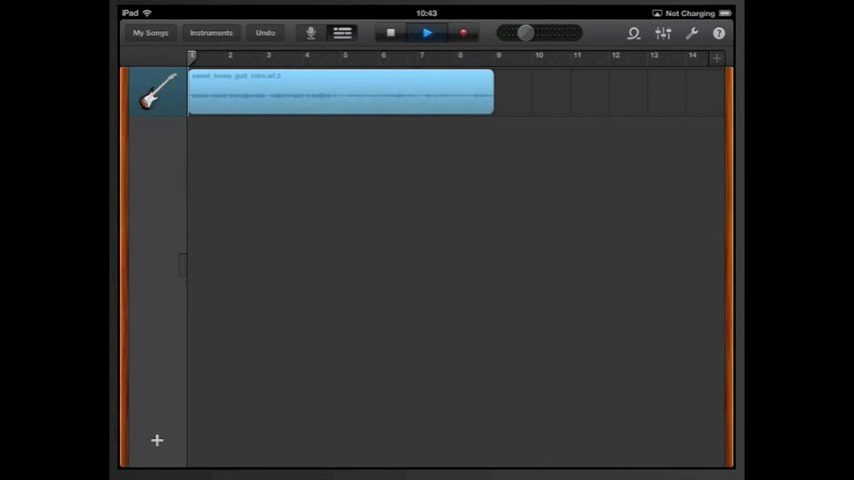
Play the imported song's sweet_home_guit_intro guitar track.
click(427, 33)
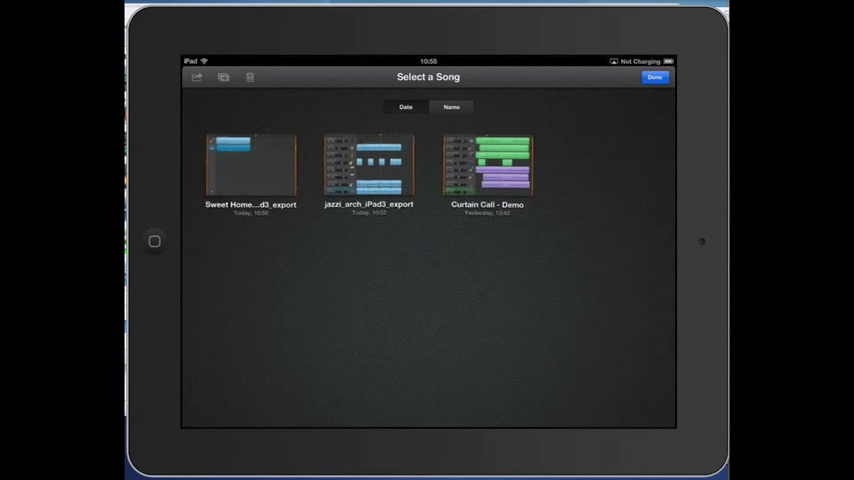
Share Sweet Home Beats_arc_iPad3_export to iTunes in GarageBand format, replacing the old copy.
click(250, 163)
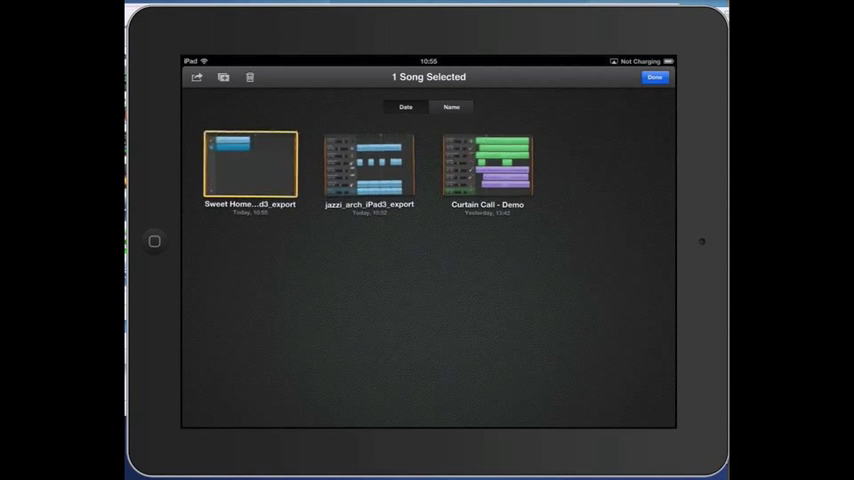
click(197, 77)
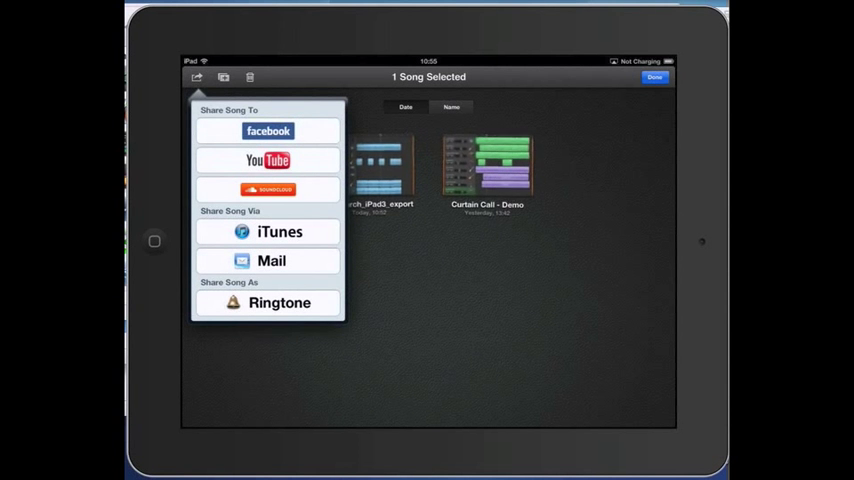
click(279, 231)
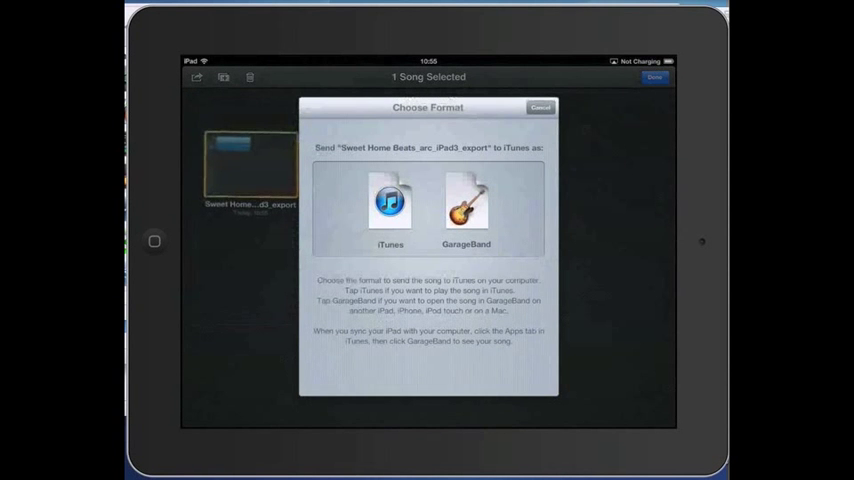
click(389, 200)
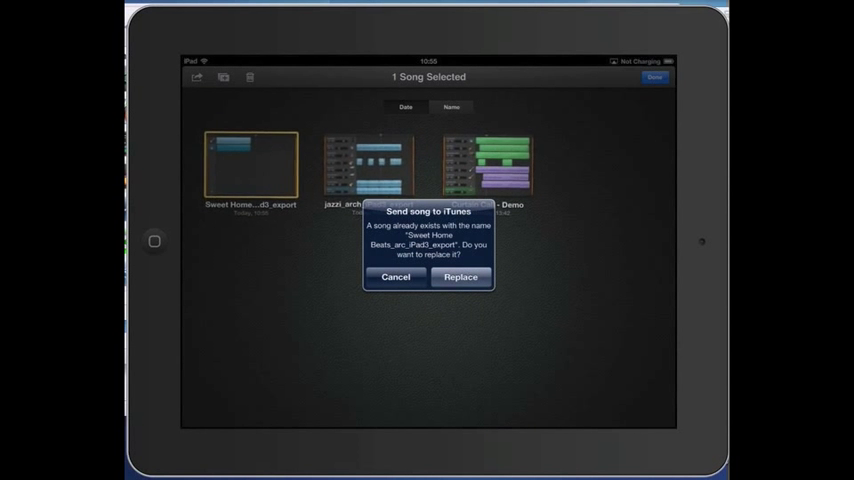
click(460, 277)
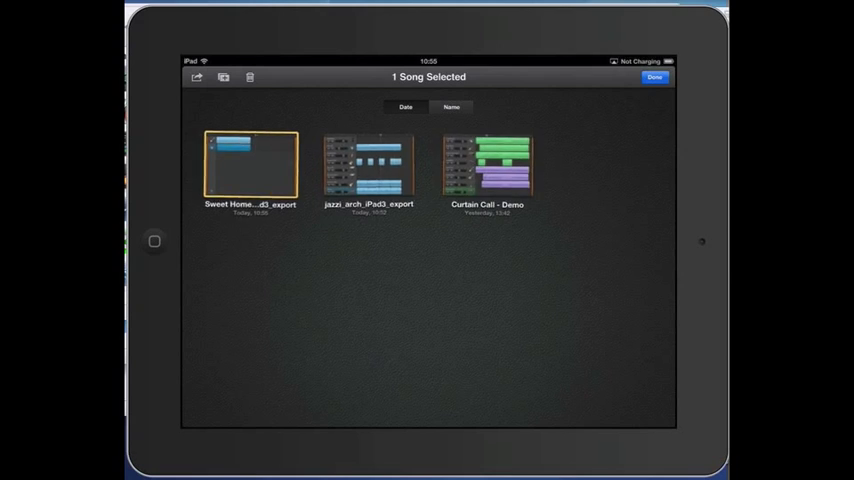
click(654, 77)
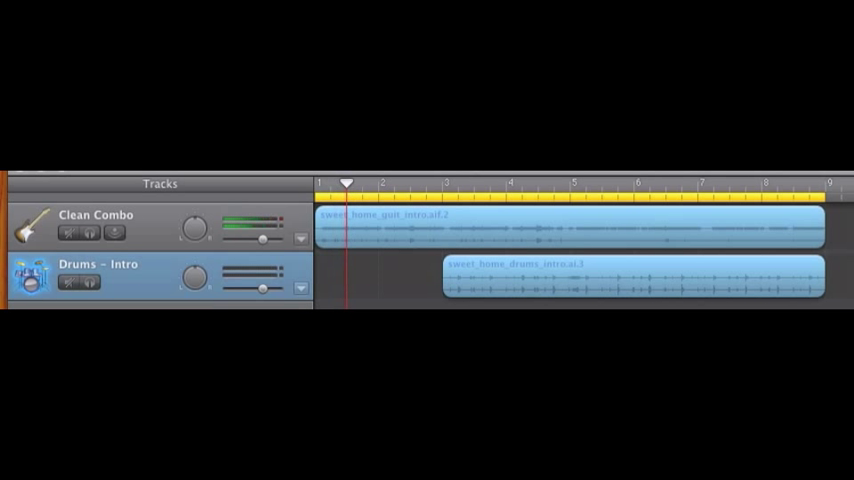
Play the Clean Combo and Drums - Intro tracks and scroll right through the song.
click(399, 184)
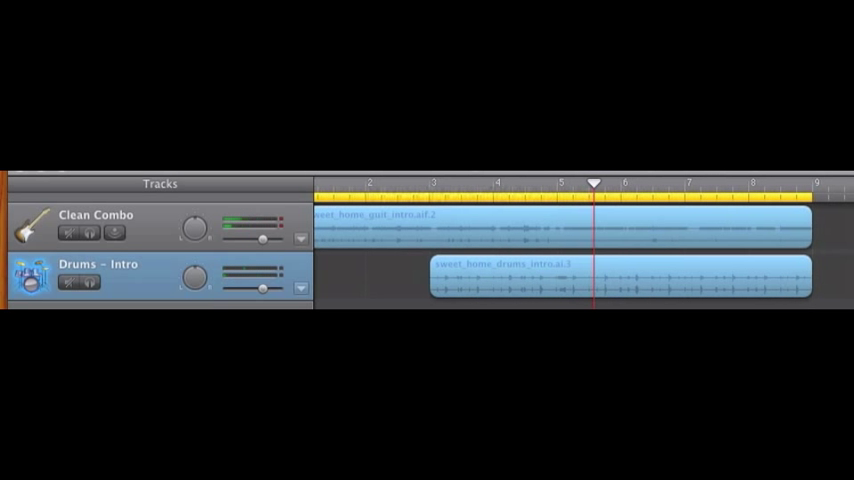
scroll(right, 3)
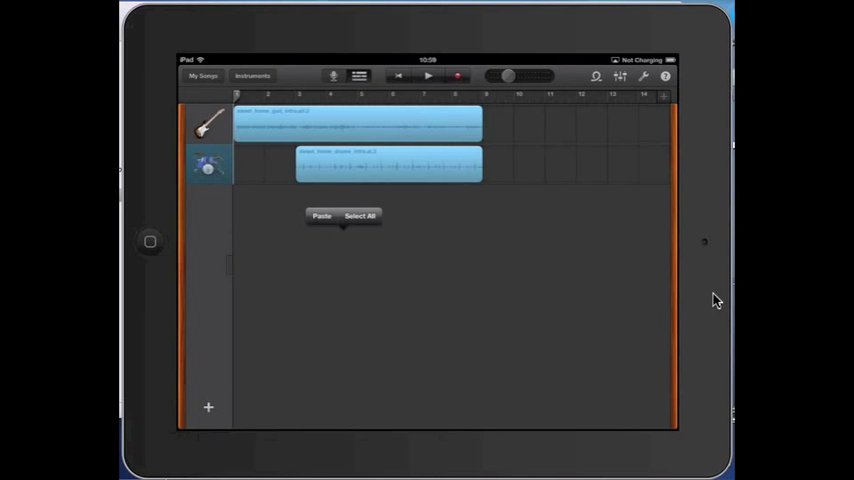
Paste the bass and piano regions after the intro as new tracks.
click(322, 216)
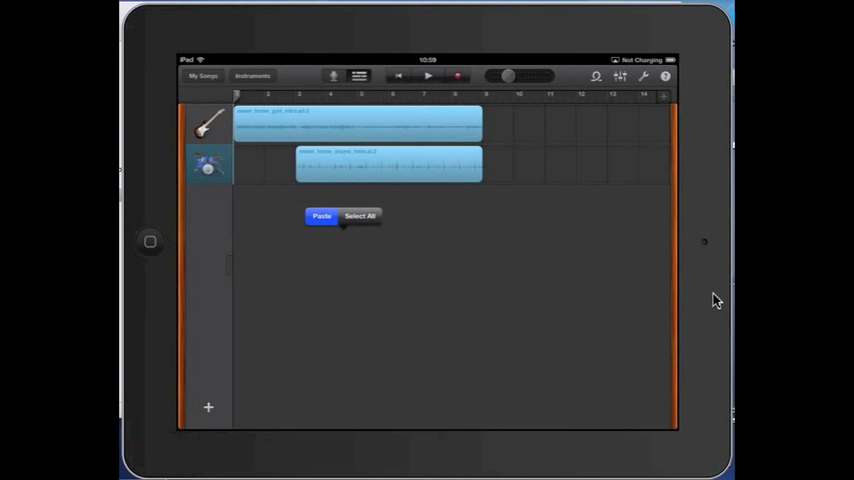
click(321, 216)
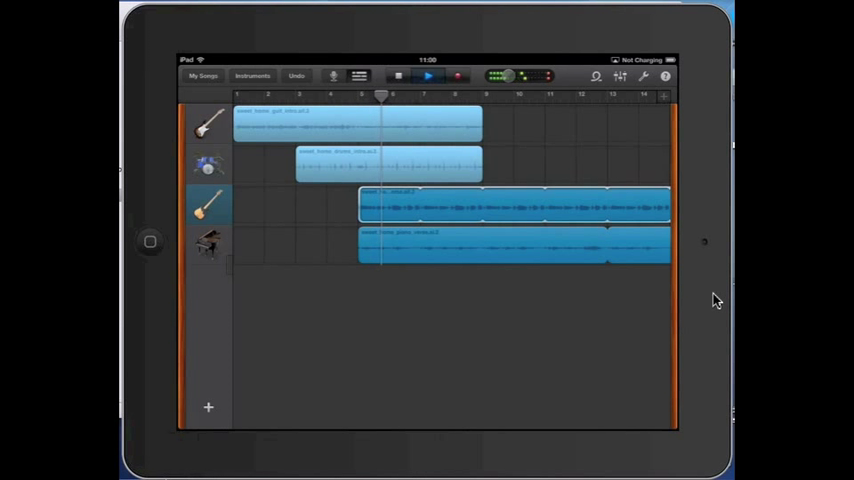
click(427, 76)
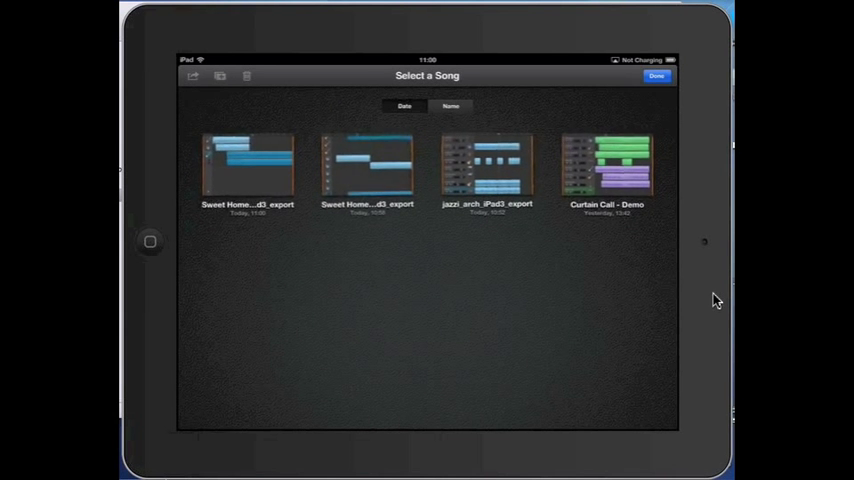
Share the newest Sweet Home export to iTunes in GarageBand format, replacing the previous copy.
click(247, 160)
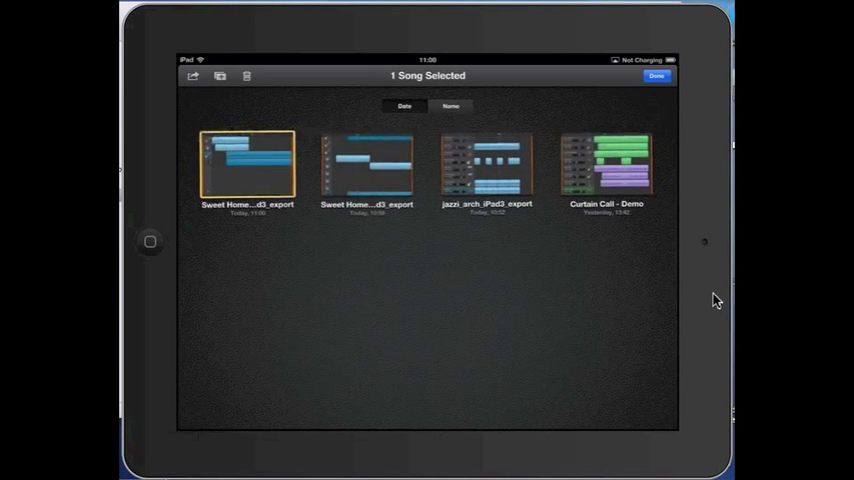
click(194, 76)
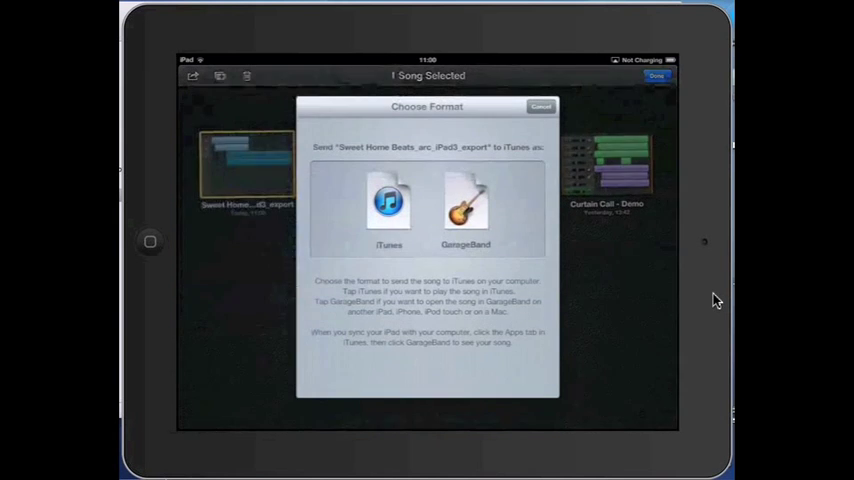
click(388, 205)
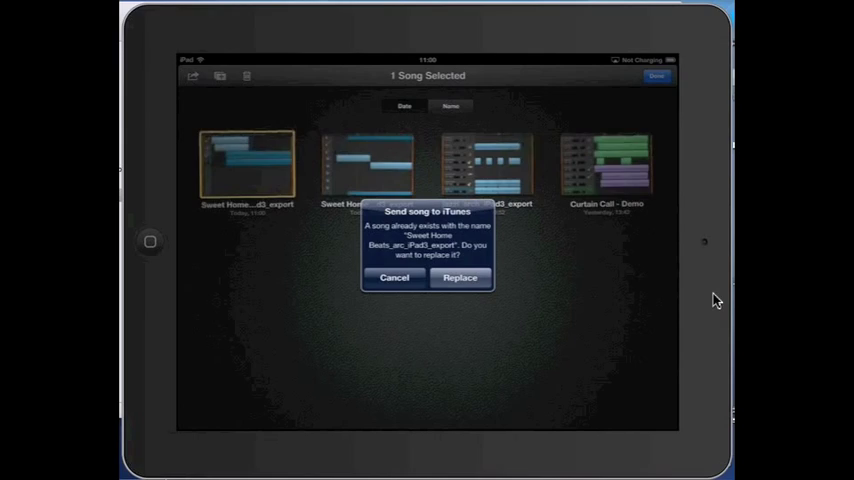
click(460, 277)
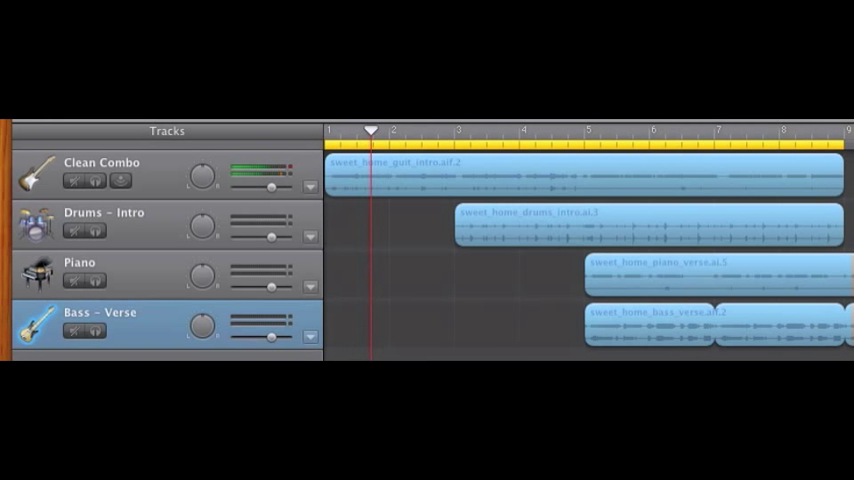
Create an Elec Guitar track holding the sweet_home_guit2_riff region from the verse.
click(423, 130)
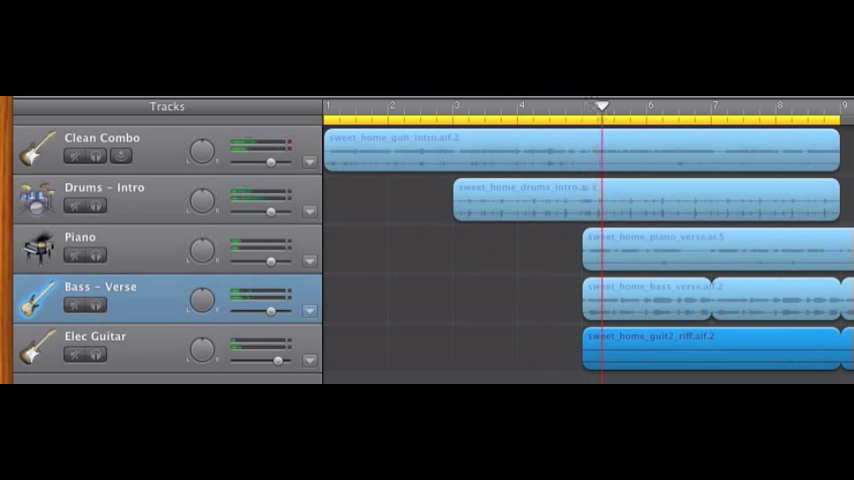
scroll(right, 3)
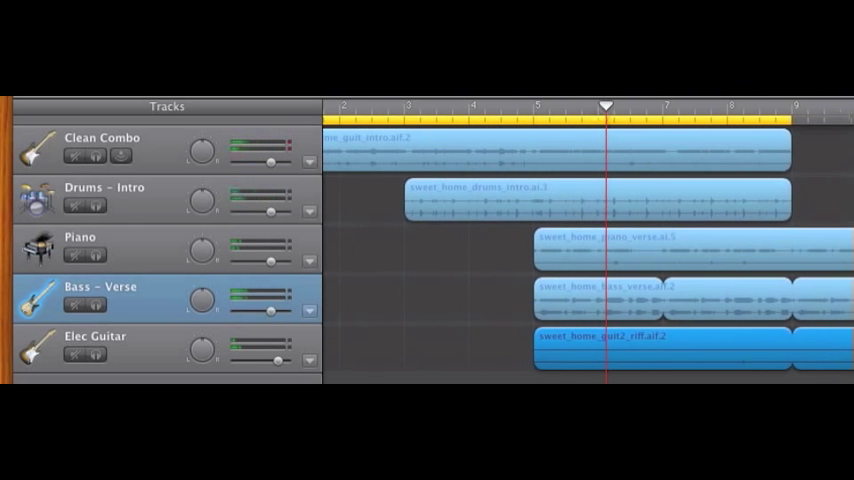
scroll(right, 3)
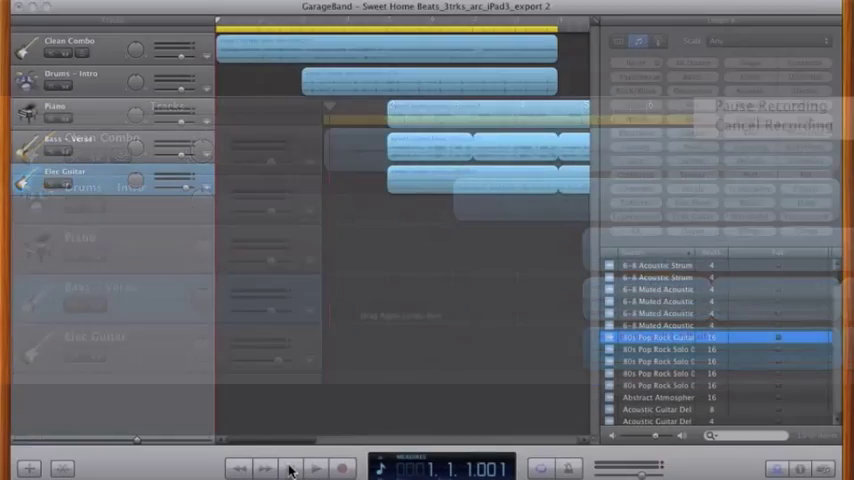
Start playback of the five-track Sweet Home Beats arrangement from the transport bar.
click(343, 468)
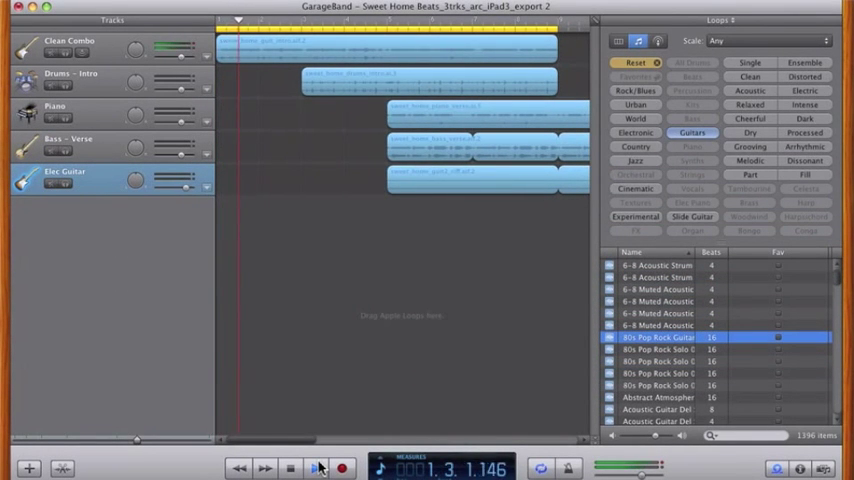
click(315, 467)
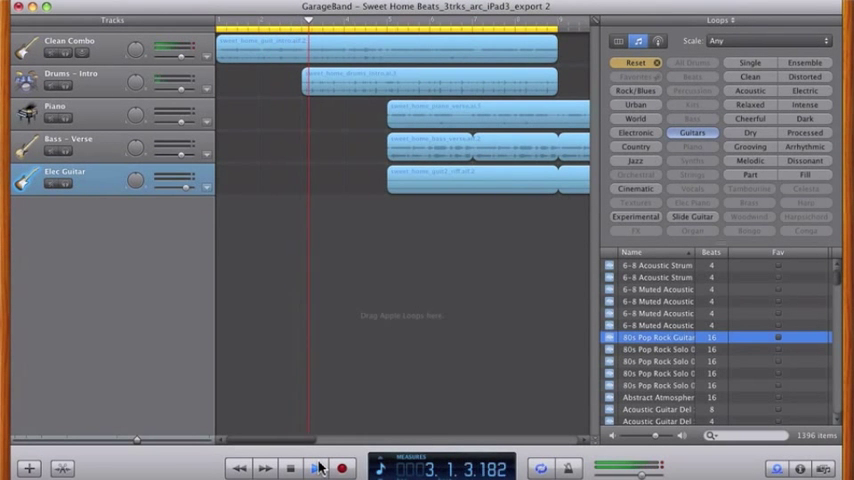
click(314, 468)
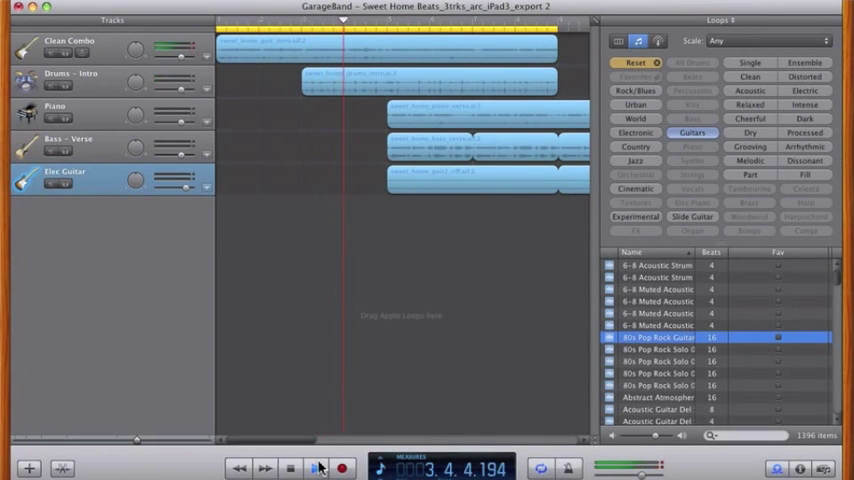